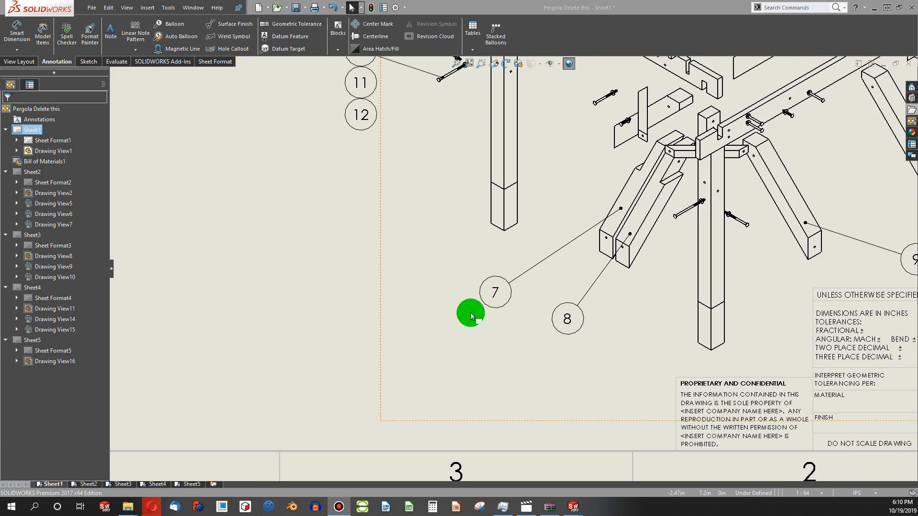
# Step: Give balloon 7 on the angled leg brace a 2X quantity label
pyautogui.click(494, 292)
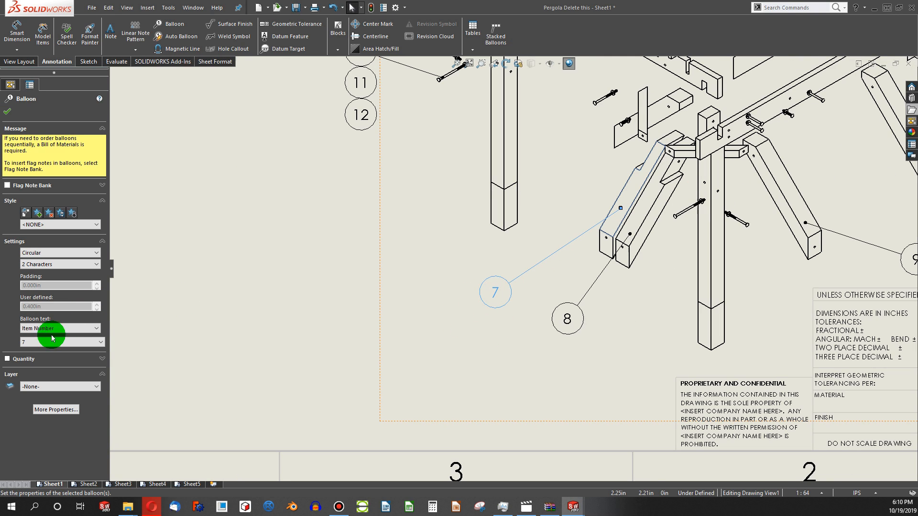
pyautogui.click(7, 359)
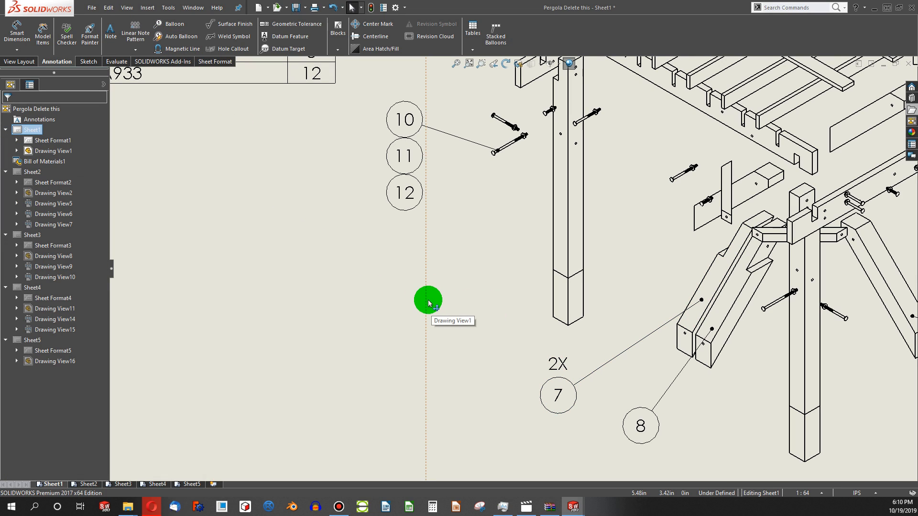
# Step: Lock the view focus on Drawing View1 so new annotations attach to it
pyautogui.rightClick(428, 301)
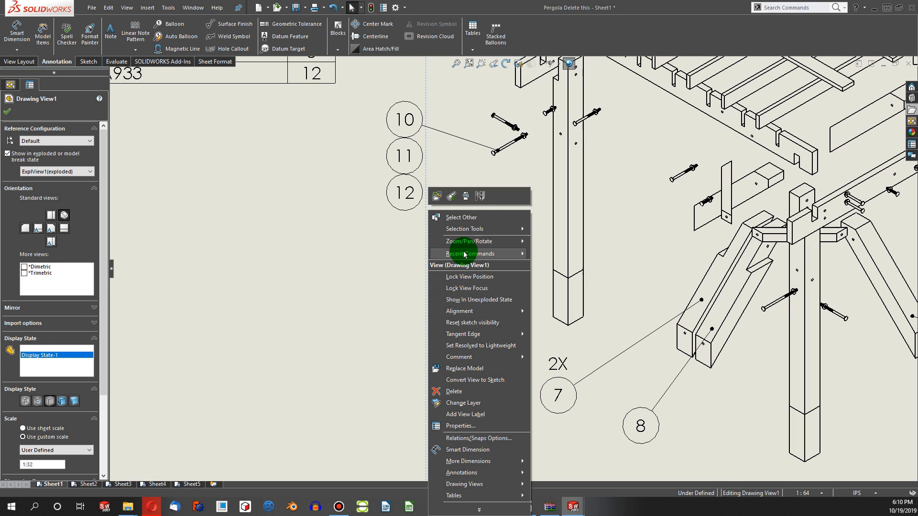
pyautogui.click(465, 288)
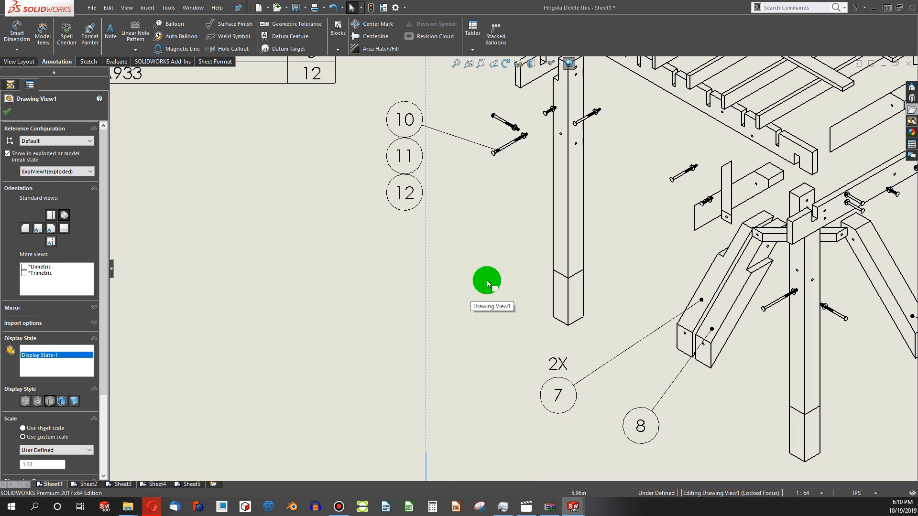
pyautogui.moveTo(251, 107)
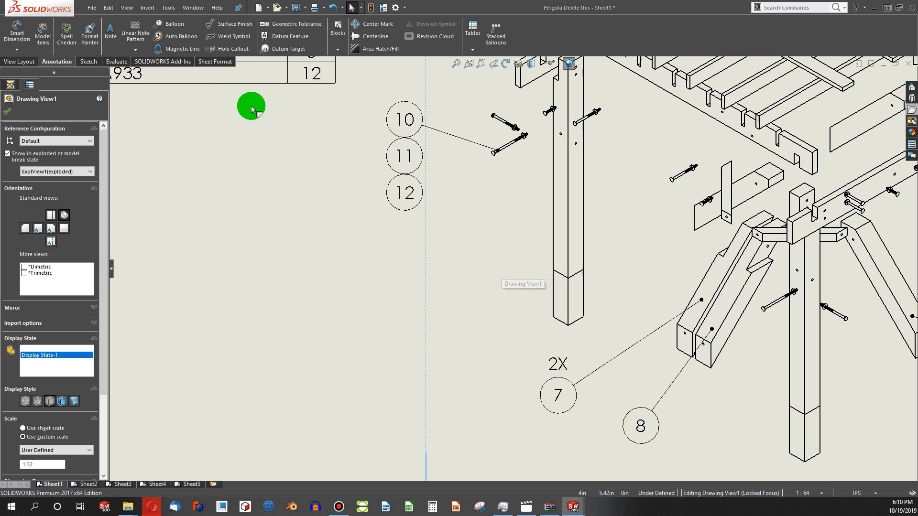
pyautogui.click(173, 24)
pyautogui.write('4')
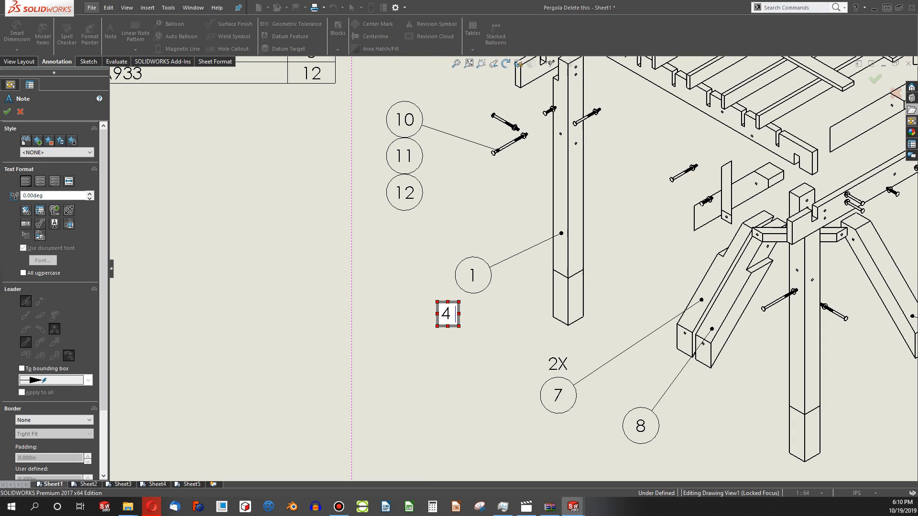
# Step: Enter 'PLCS.' to complete the '4 PLCS.' note below balloon 1 on the post
pyautogui.write('PLCS.')
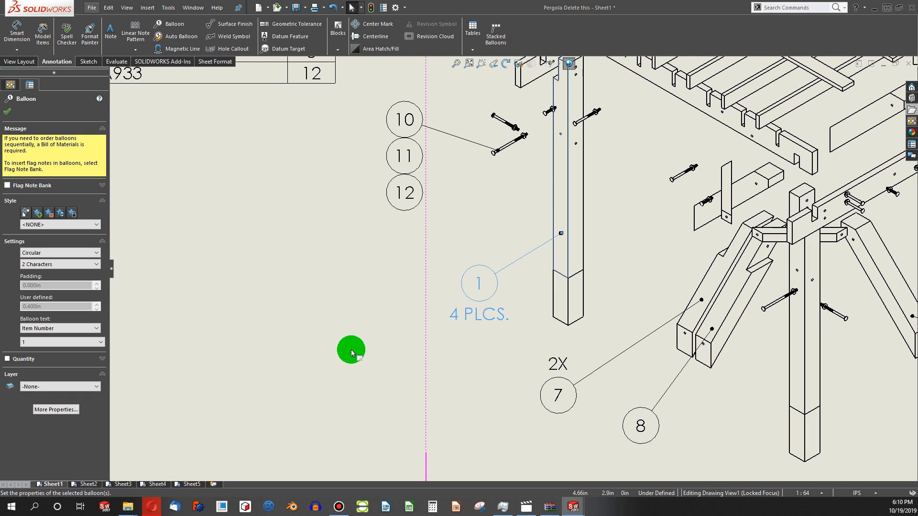
pyautogui.moveTo(480, 292)
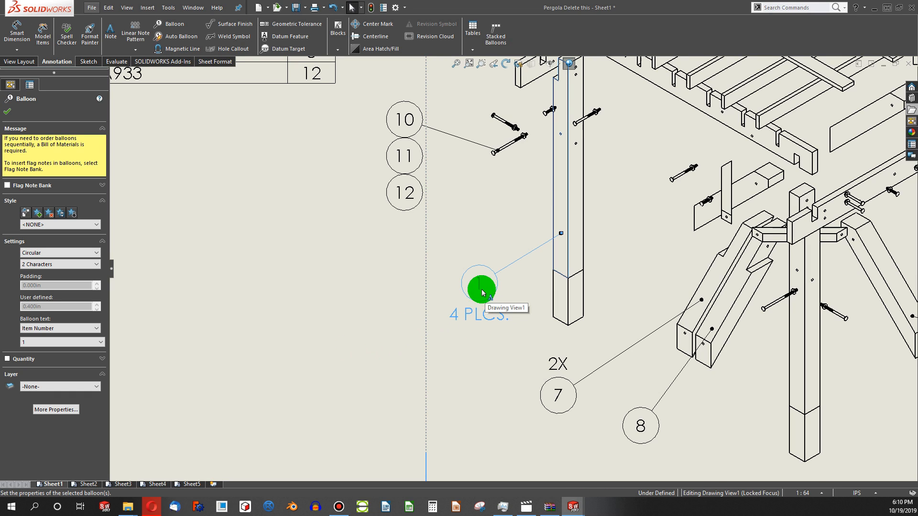
# Step: Group balloon 1 with its '4 PLCS.' note from the right-click menu
pyautogui.rightClick(478, 282)
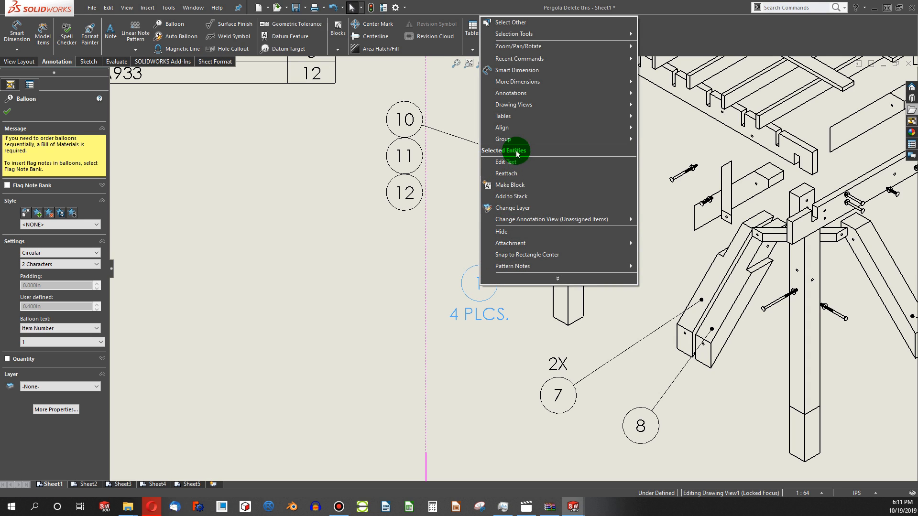
pyautogui.moveTo(502, 138)
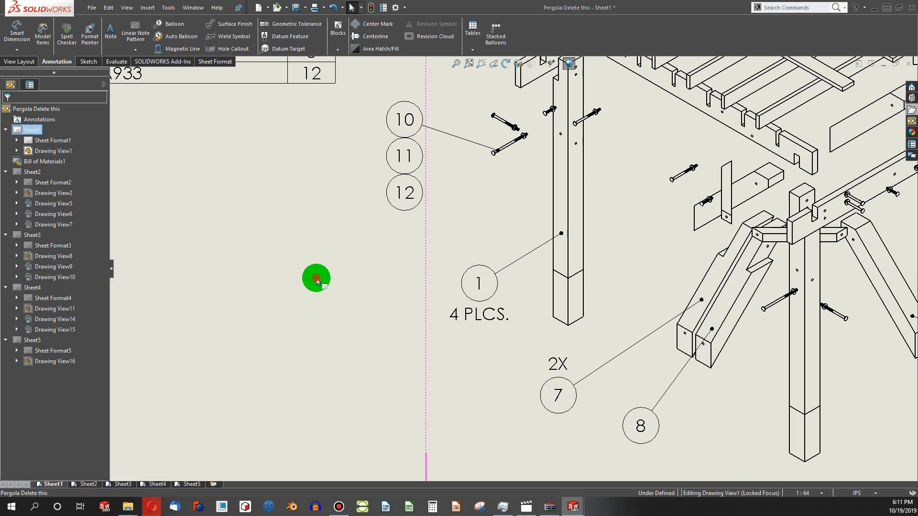
pyautogui.rightClick(316, 277)
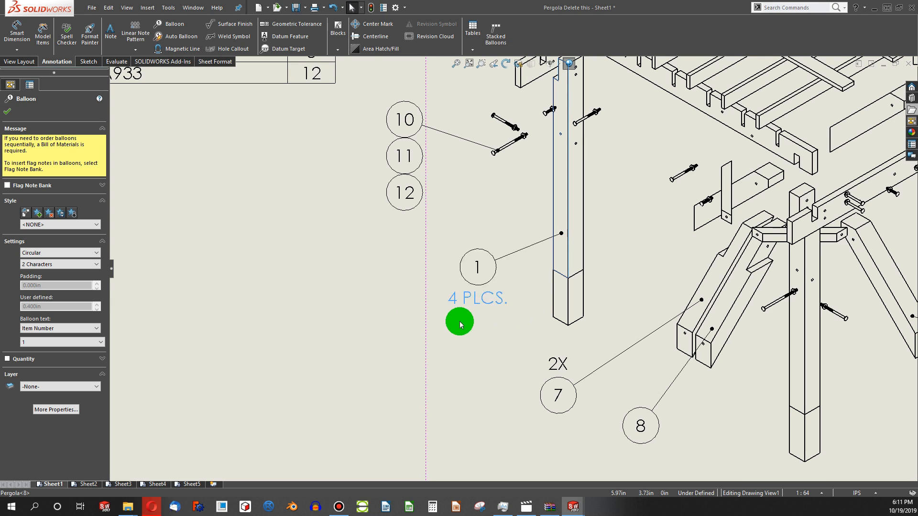
# Step: Select balloon 7 to edit its 2X quantity
pyautogui.click(477, 297)
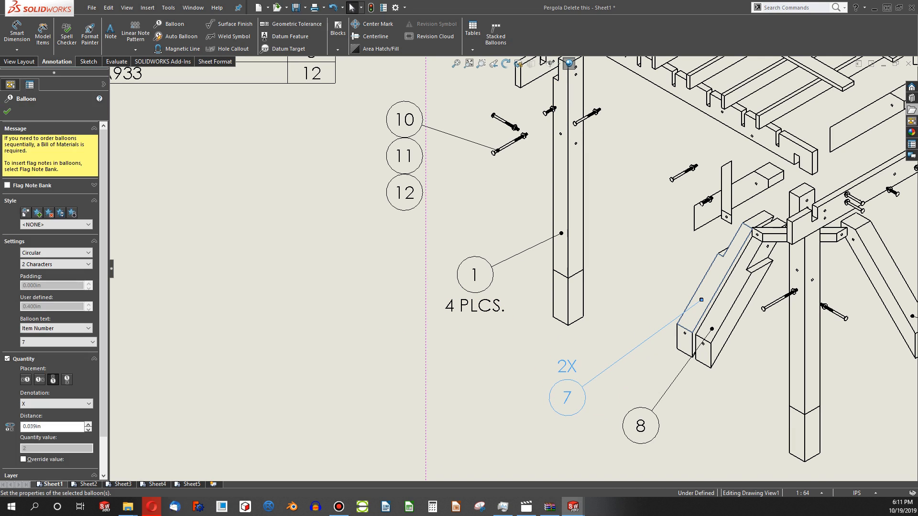
pyautogui.moveTo(420, 313)
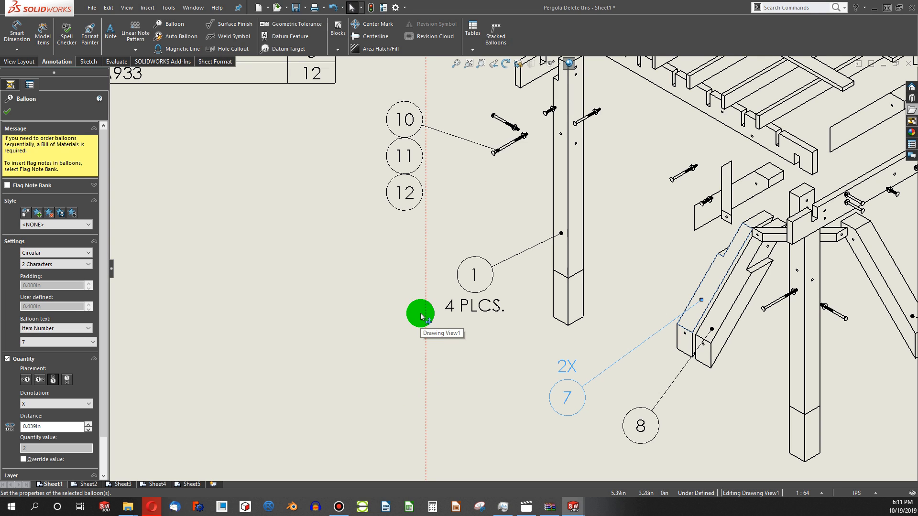